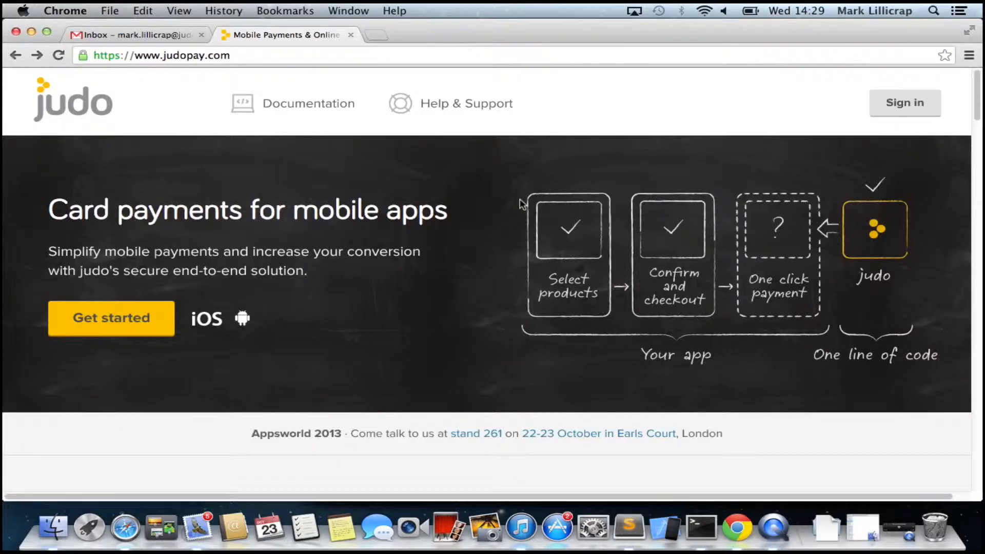
left_click(111, 318)
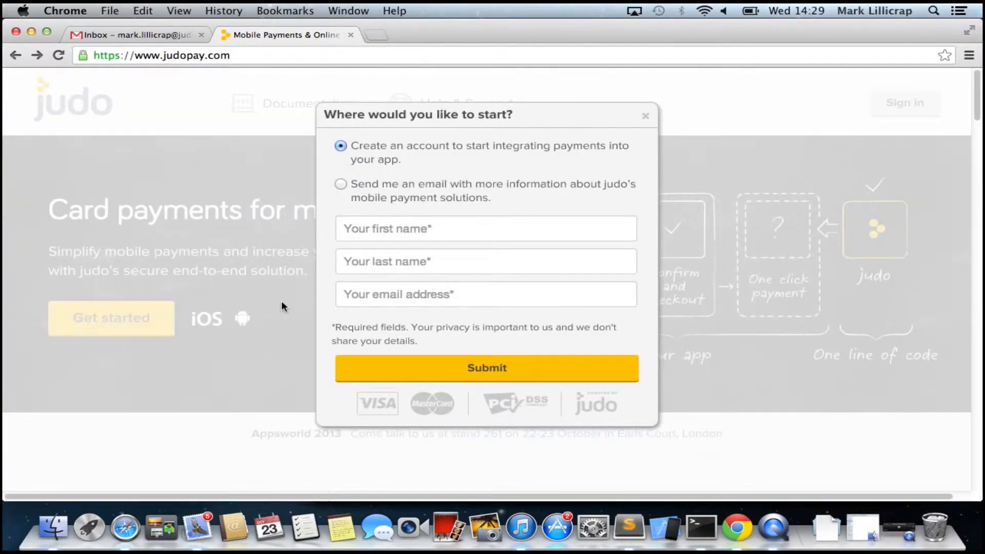
left_click(485, 228)
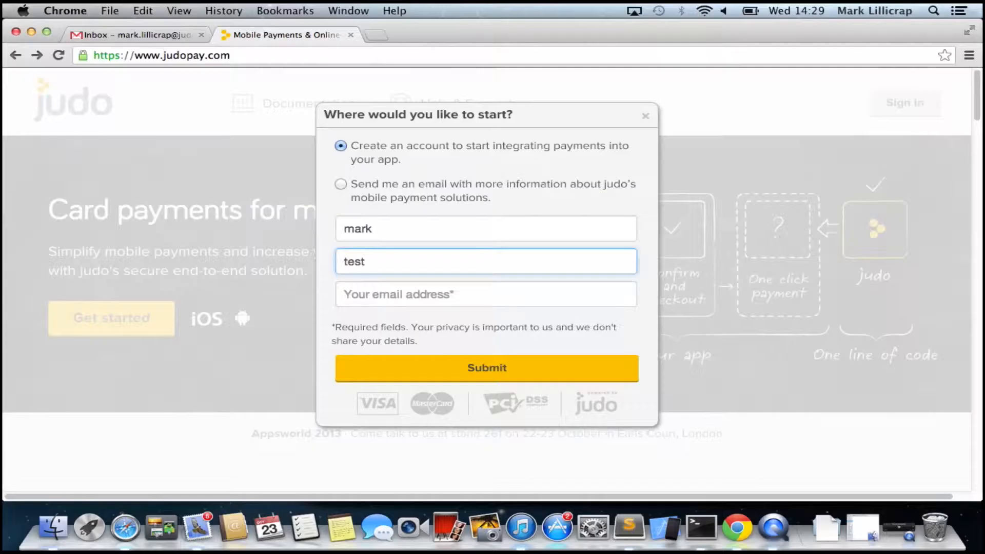
left_click(485, 294)
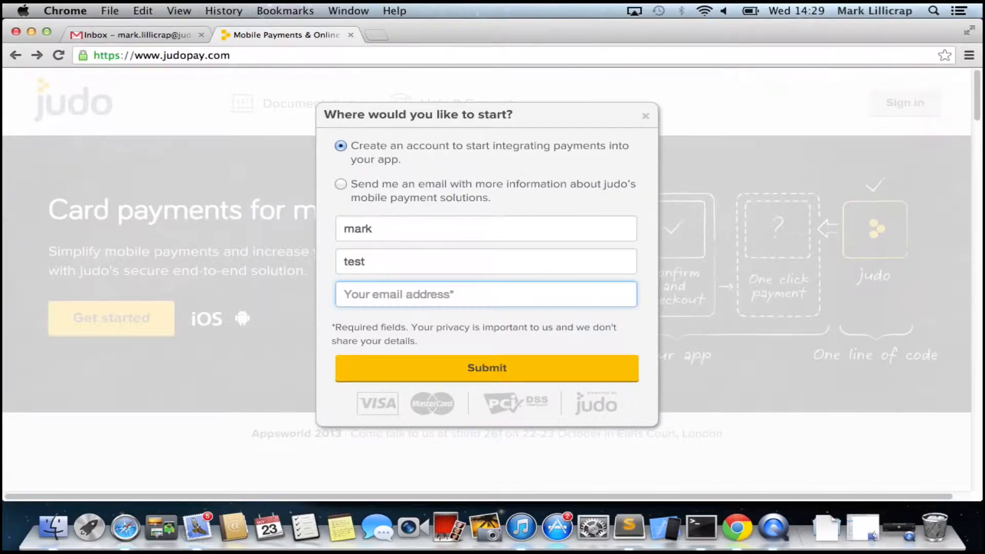
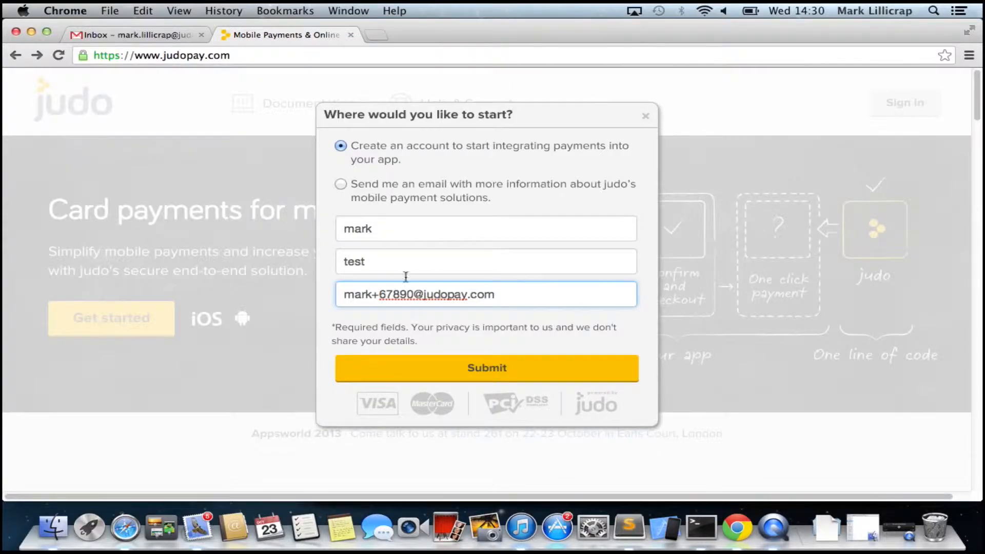
left_click(487, 367)
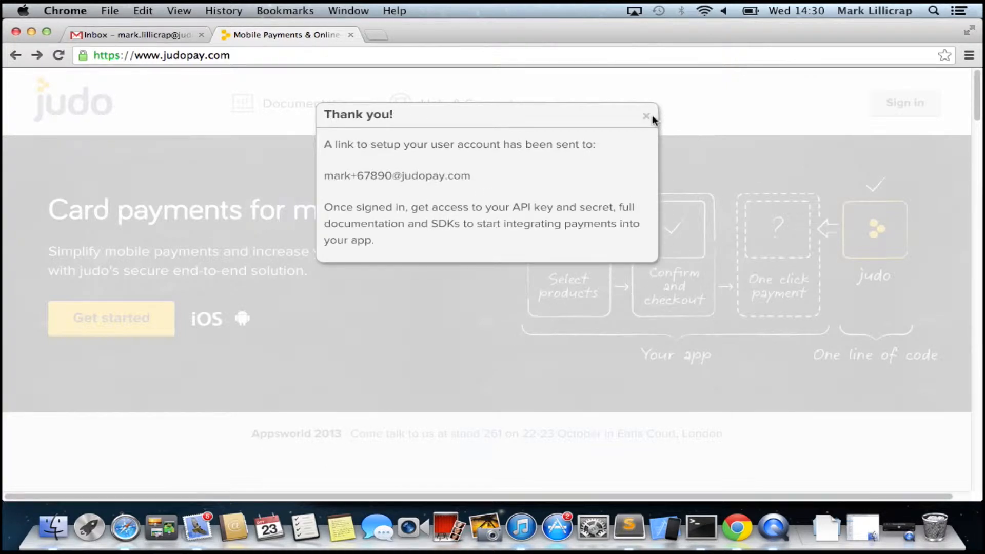
Step: Open the 'Welcome to judo' email in Gmail and follow its dashboard login link
left_click(135, 34)
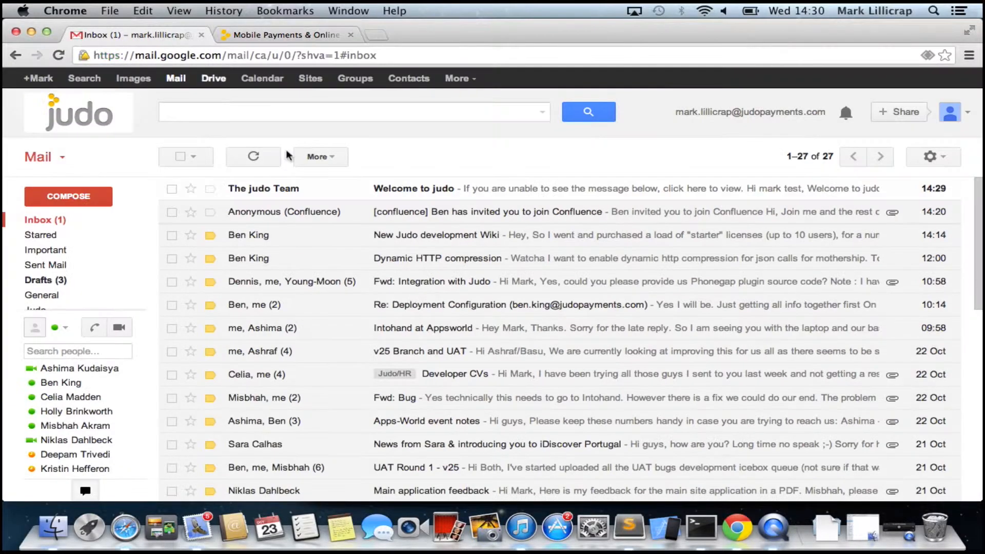
left_click(414, 187)
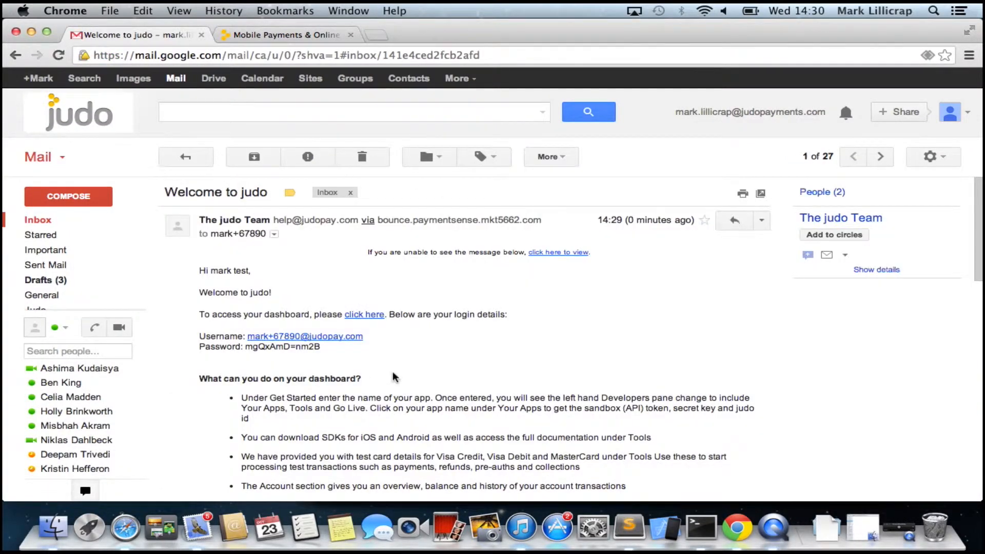
double_click(282, 347)
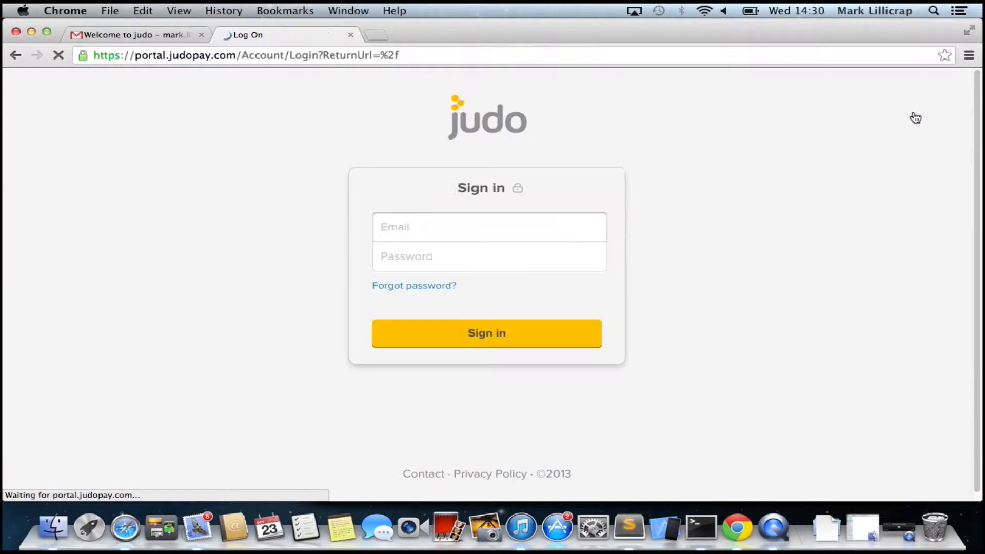
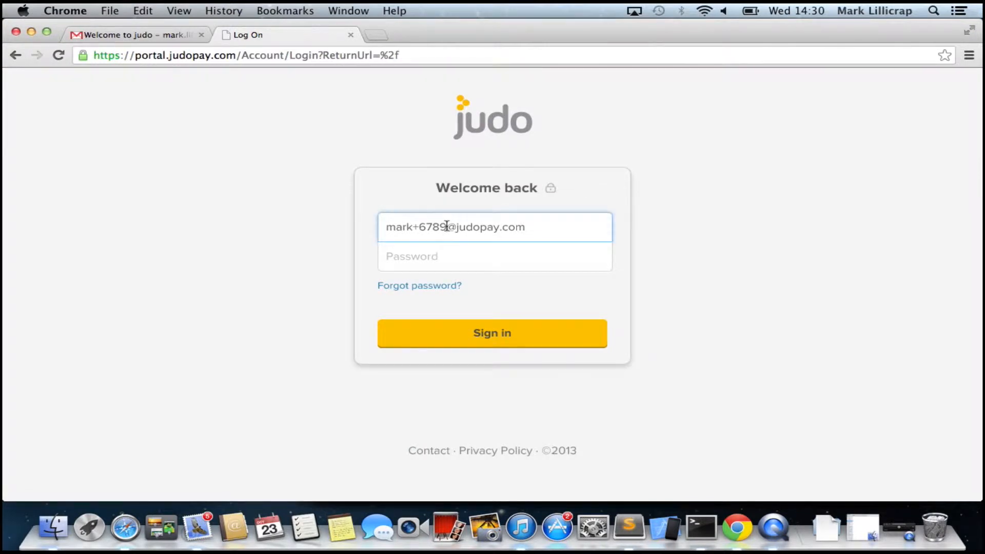
left_click(492, 333)
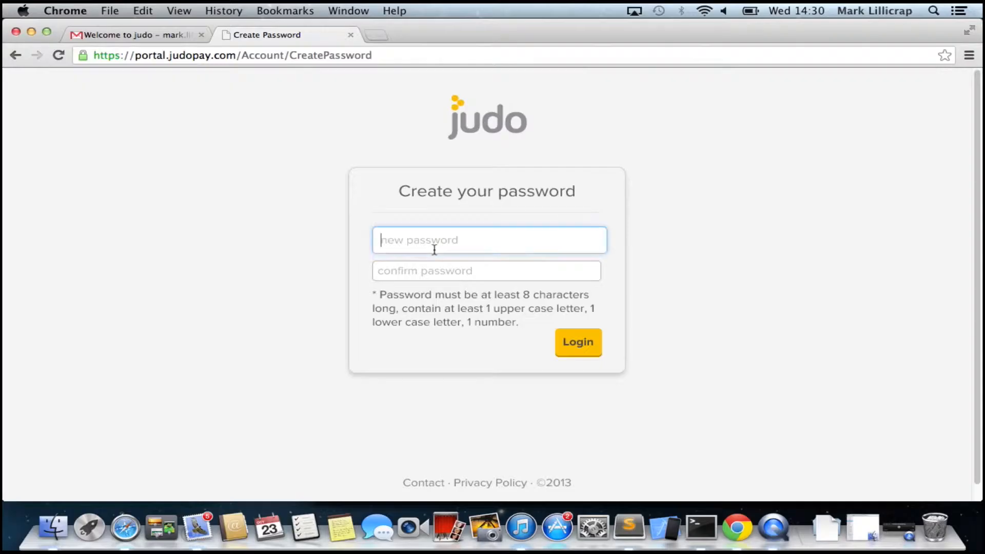
left_click(577, 342)
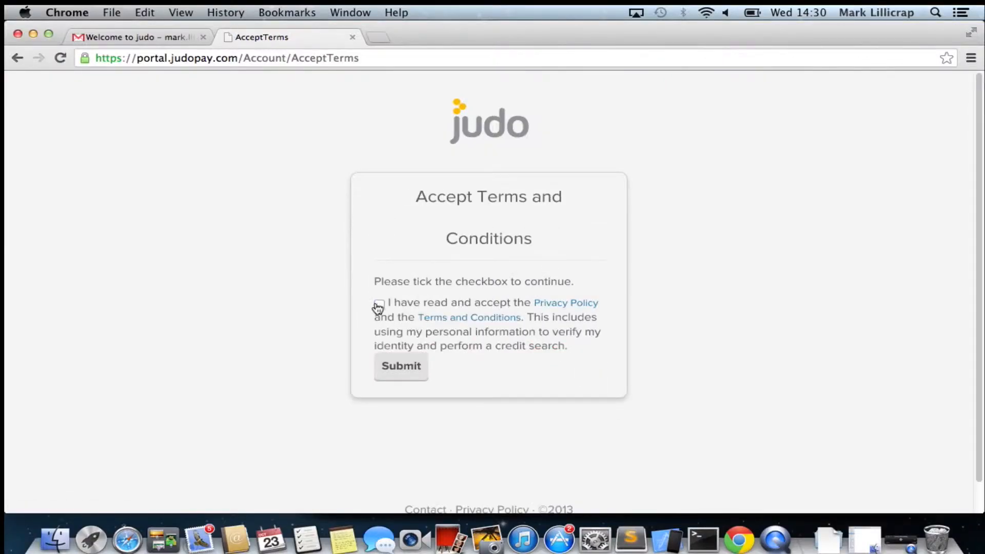
left_click(400, 366)
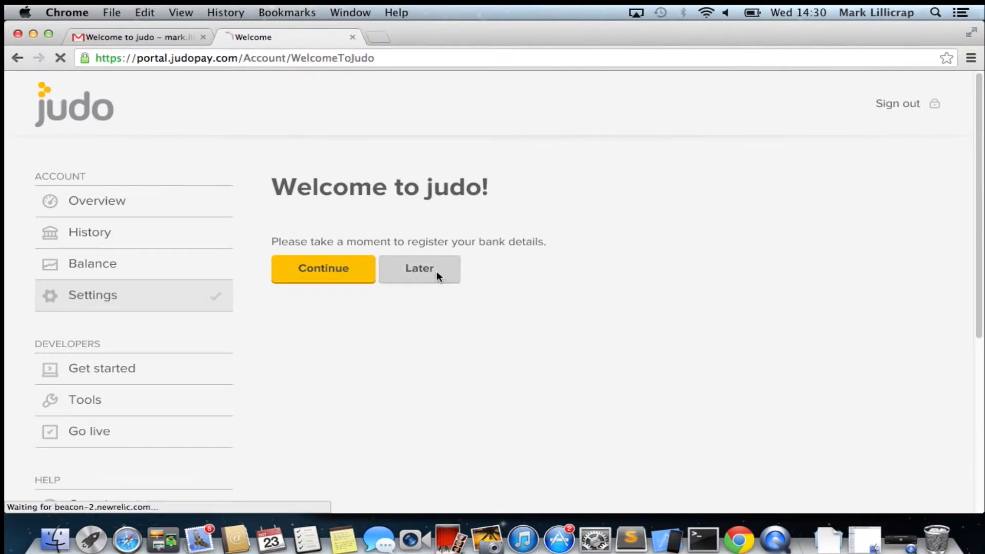
Step: Postpone bank details and register a developer app named 'My Funky App'
left_click(419, 269)
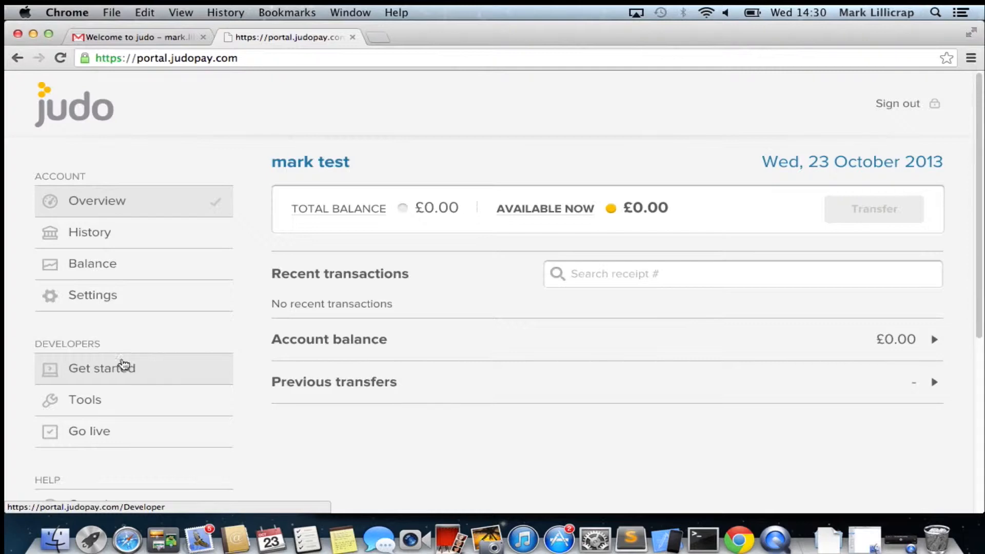
left_click(101, 369)
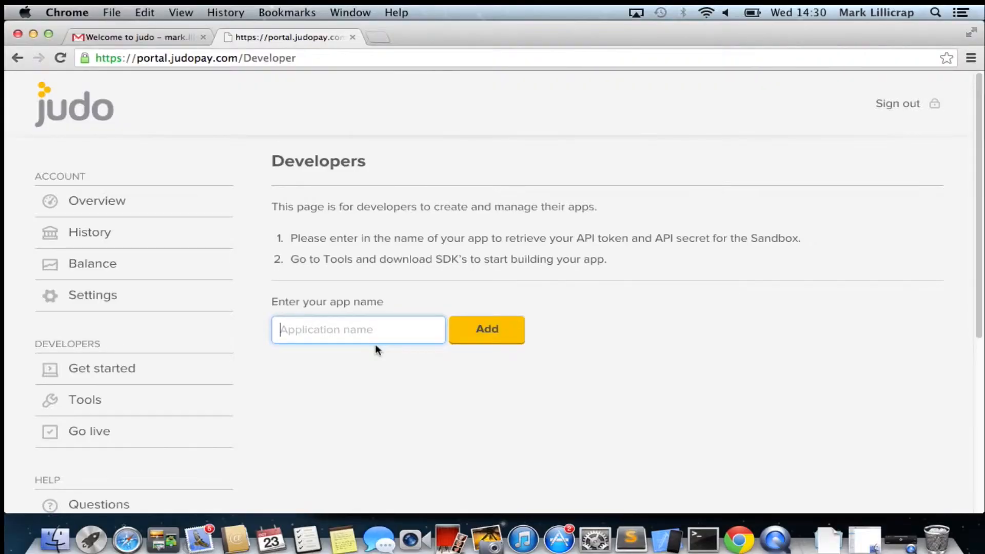
type("My")
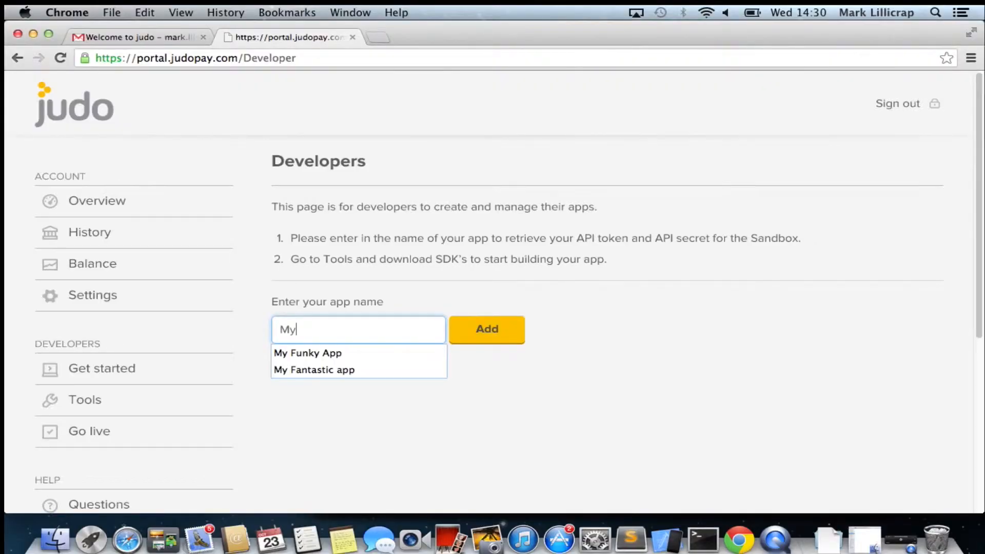
left_click(308, 352)
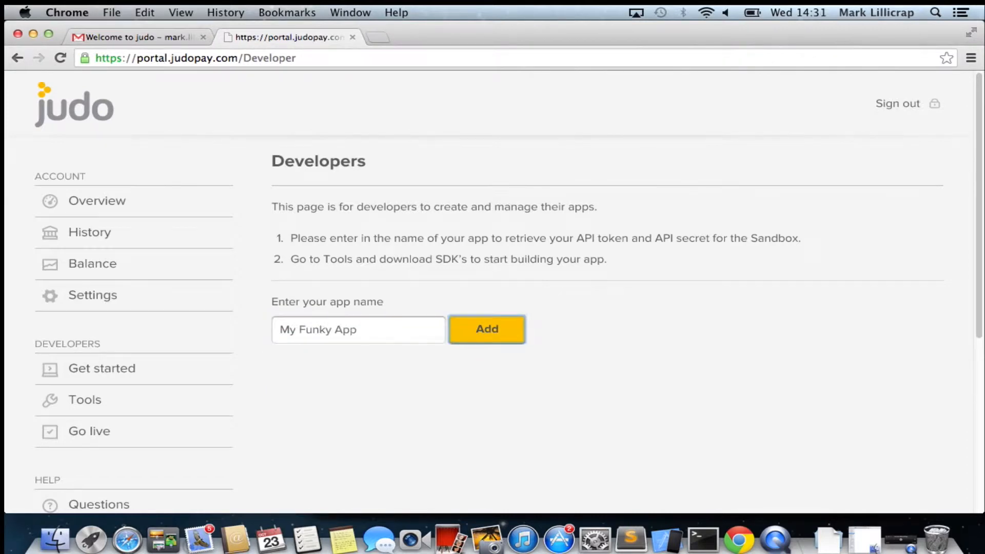
left_click(486, 328)
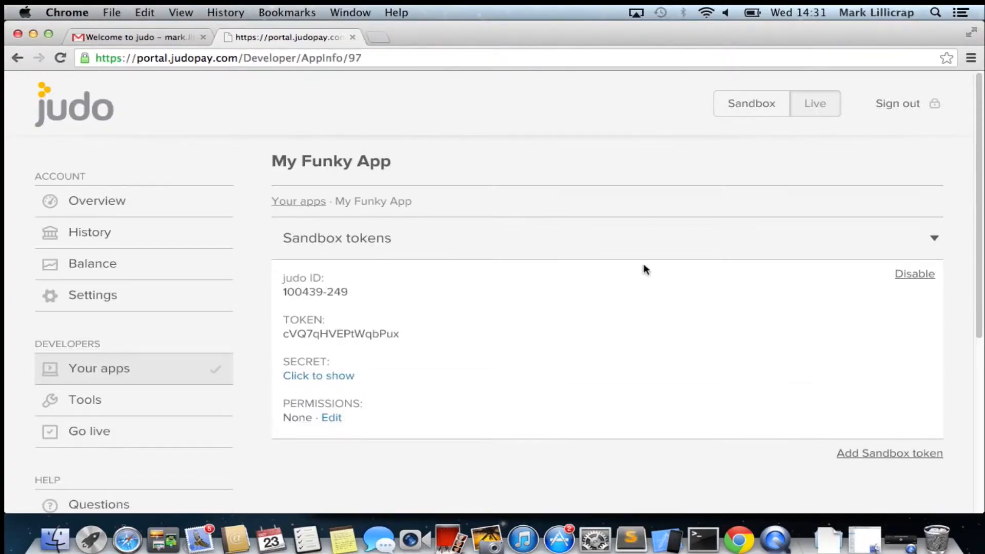
mouse_move(355, 375)
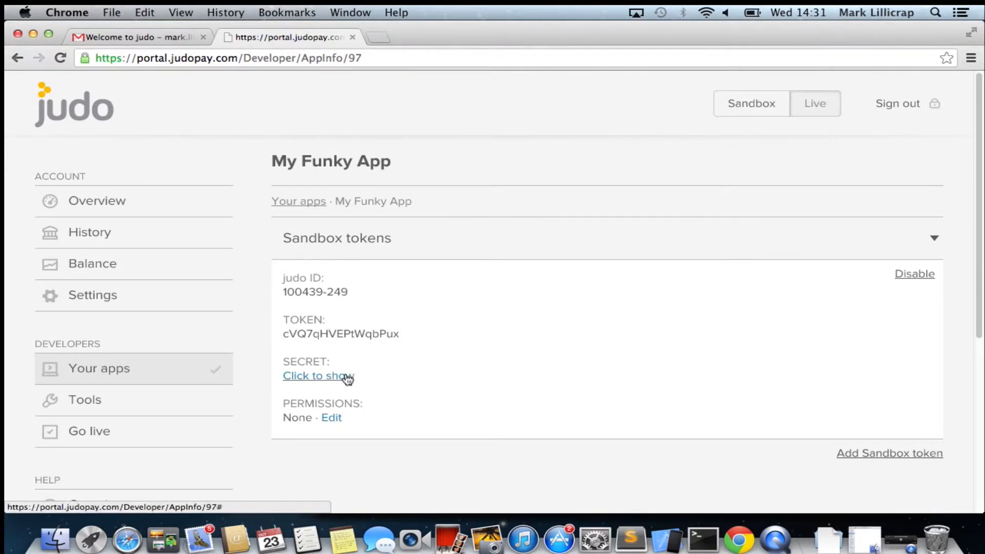
Step: Show the sandbox secret and enable Make Payments on the sandbox token's permissions
left_click(318, 376)
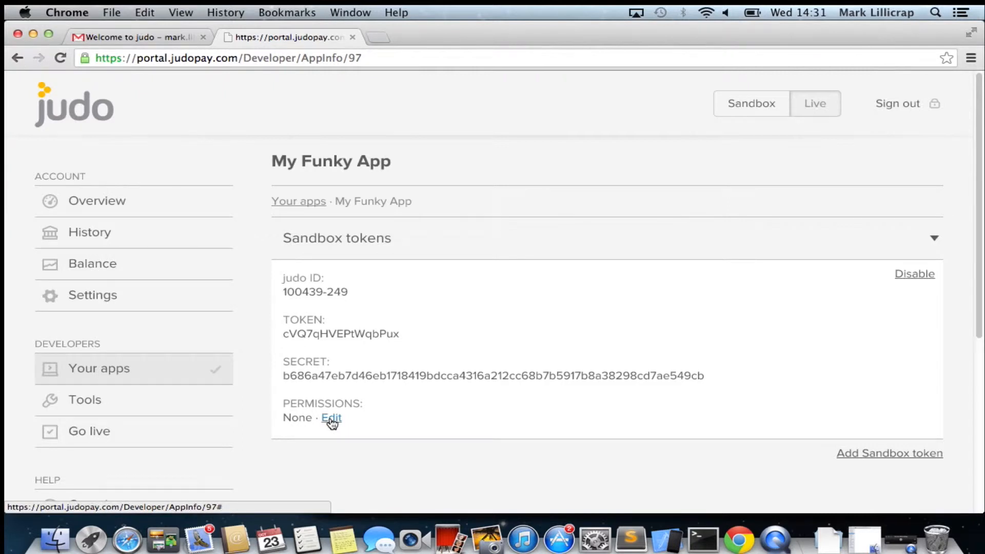
left_click(331, 418)
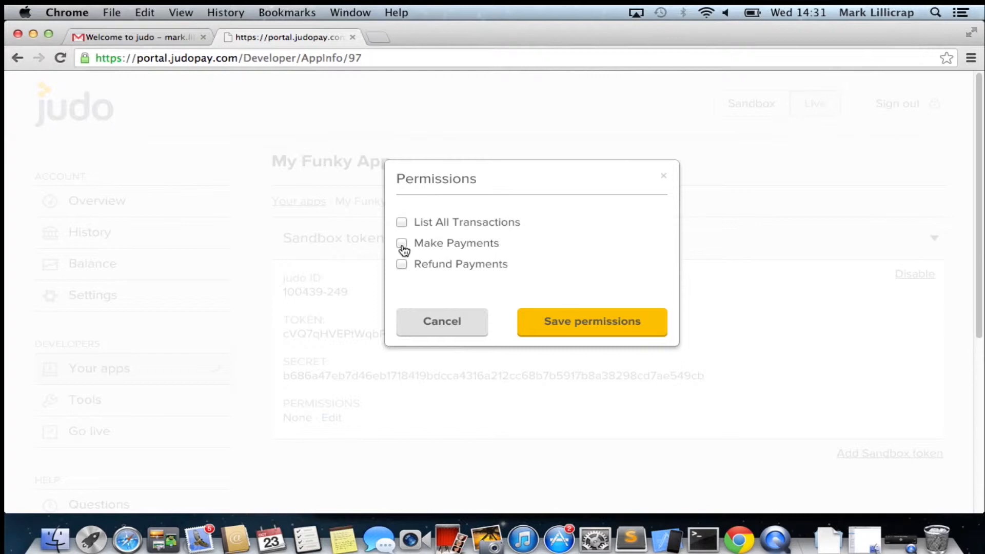
left_click(591, 321)
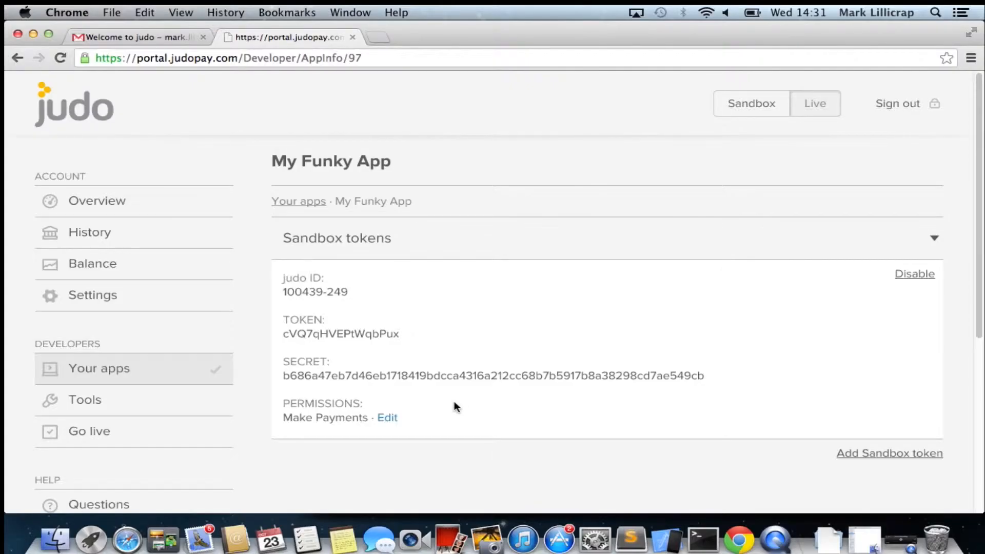
mouse_move(723, 482)
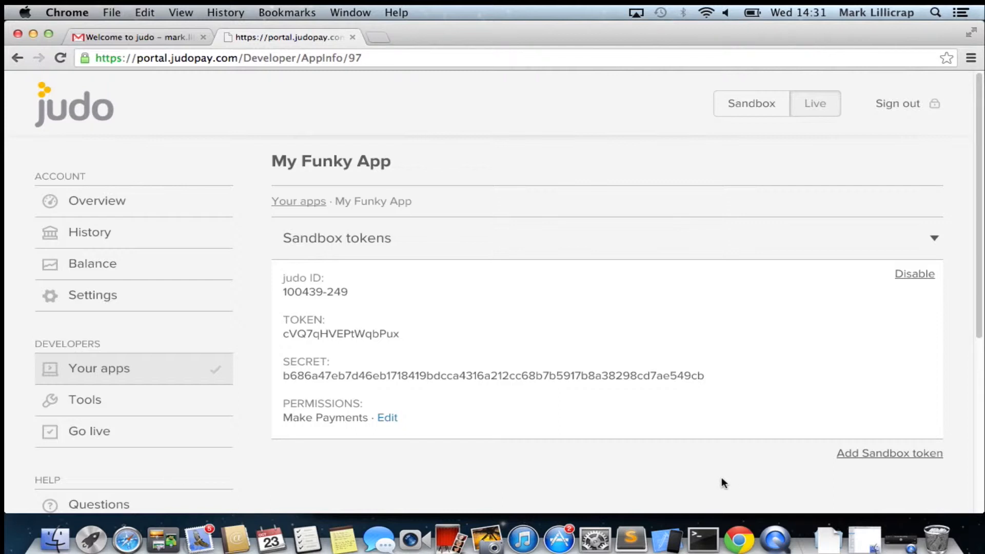